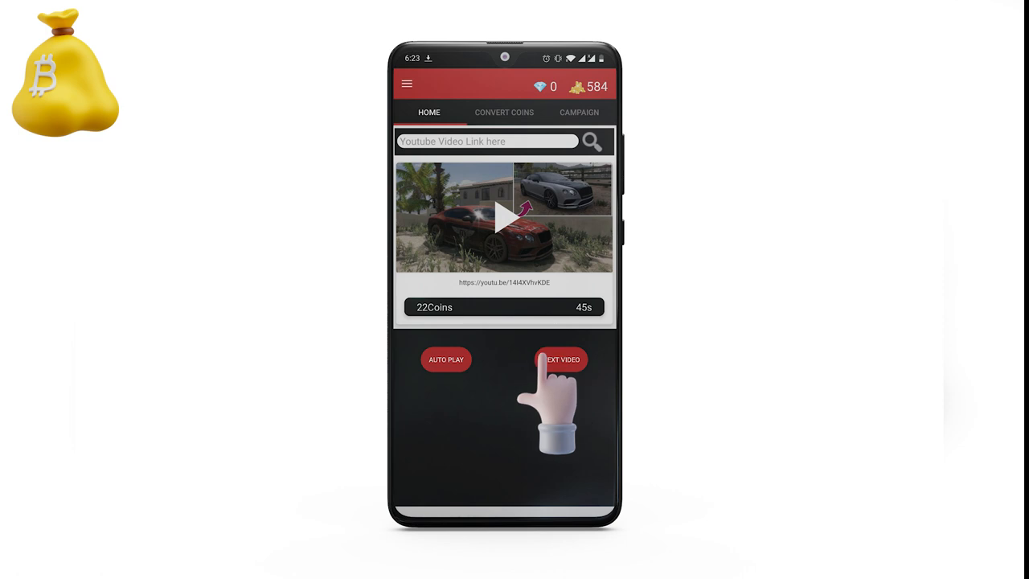
pyautogui.moveTo(447, 360)
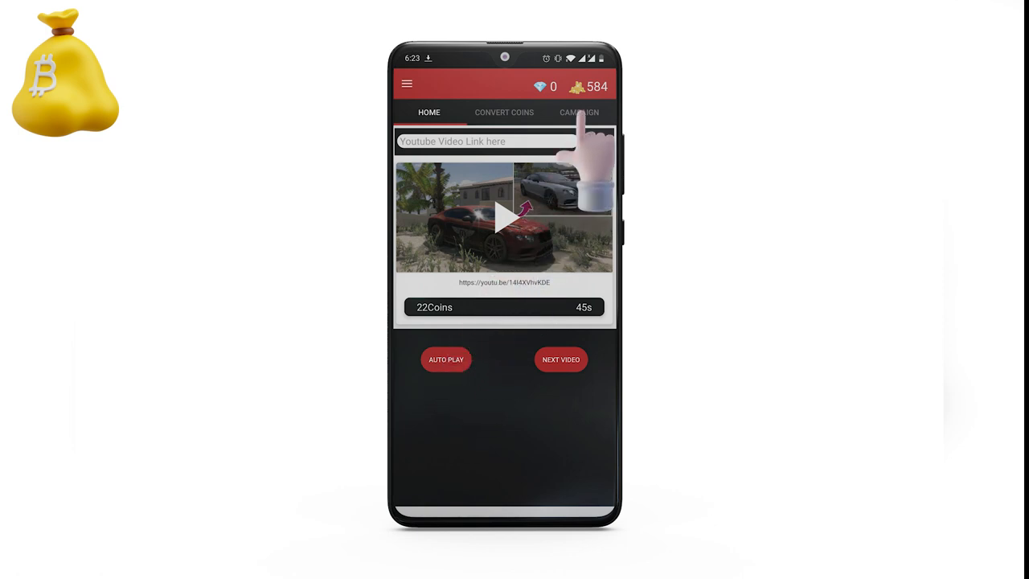
# Start a new campaign from the Campaign tab and load the Forza Horizon 4 video link
pyautogui.click(579, 113)
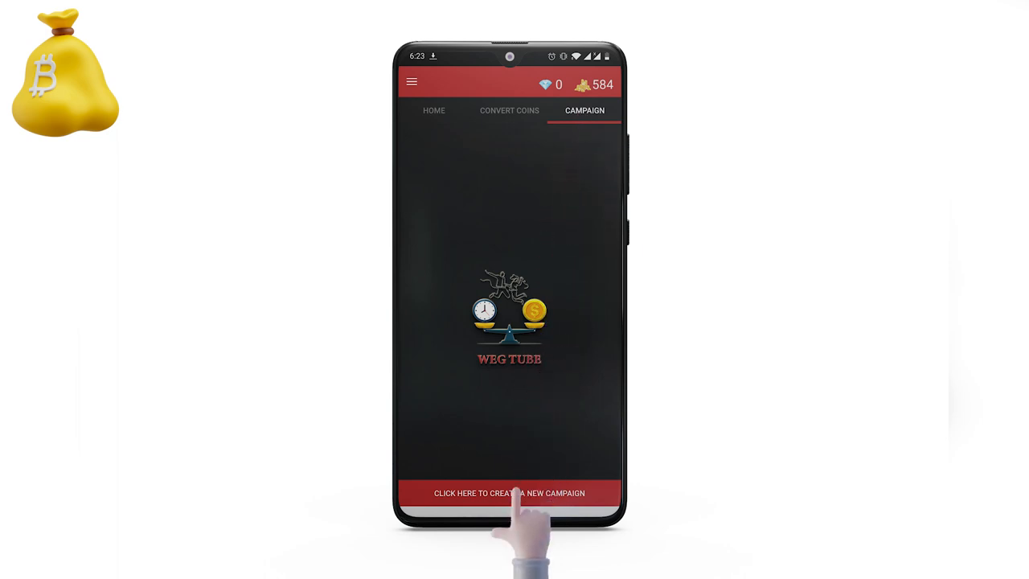
pyautogui.click(508, 492)
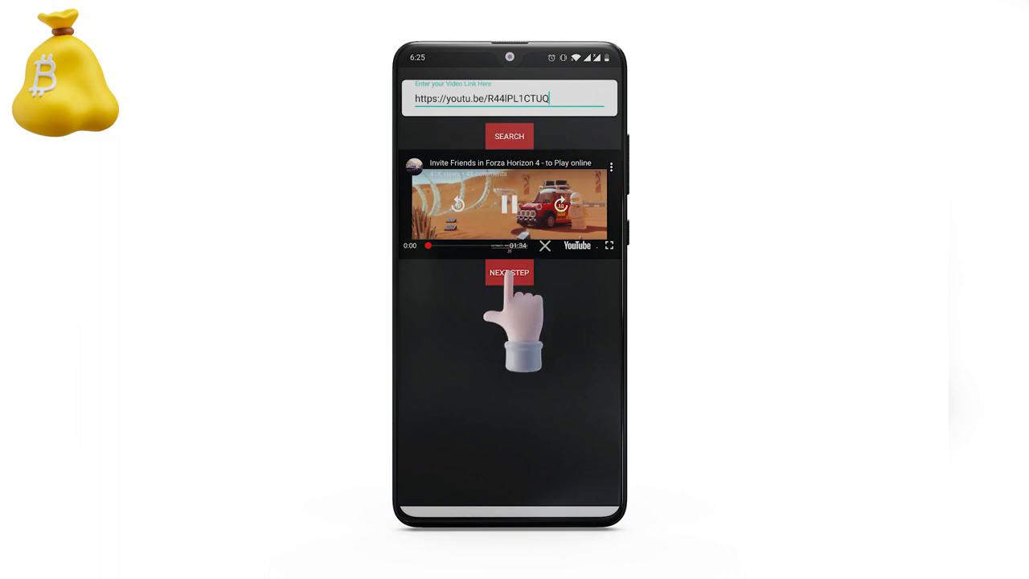
# Calculate the cost for 10 views at 45 seconds and start the campaign paying with coins
pyautogui.click(508, 272)
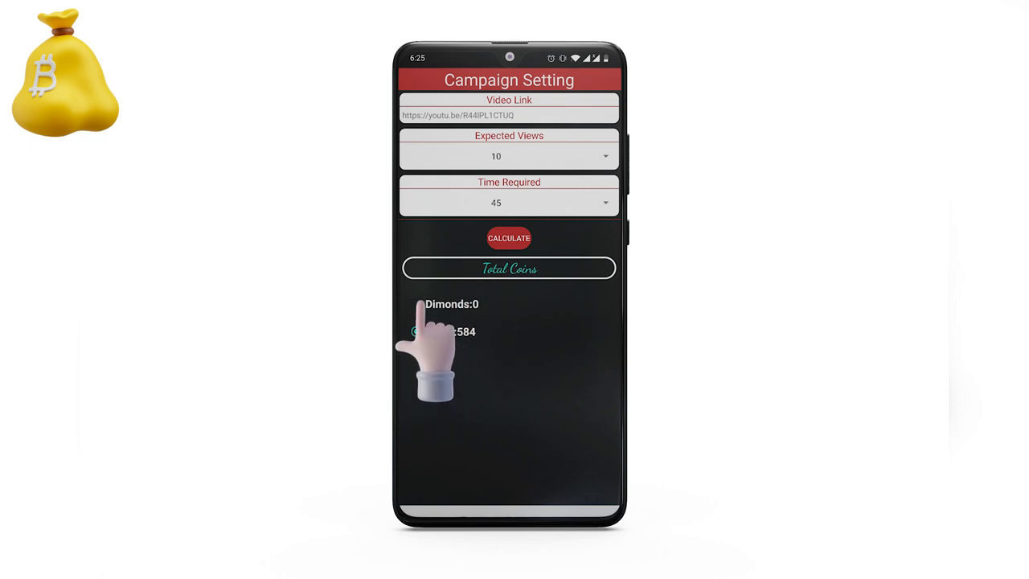
pyautogui.click(508, 238)
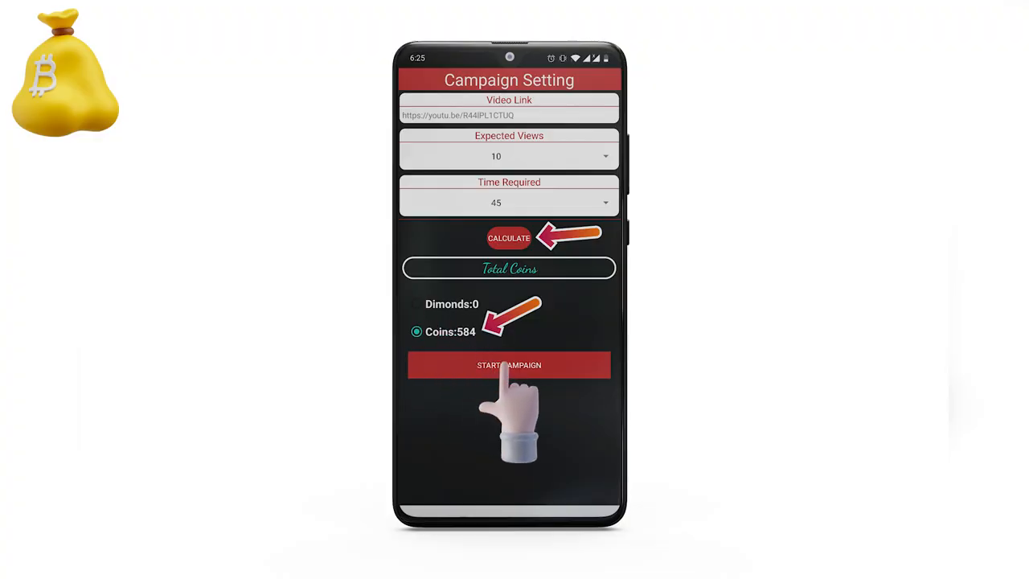
pyautogui.click(508, 365)
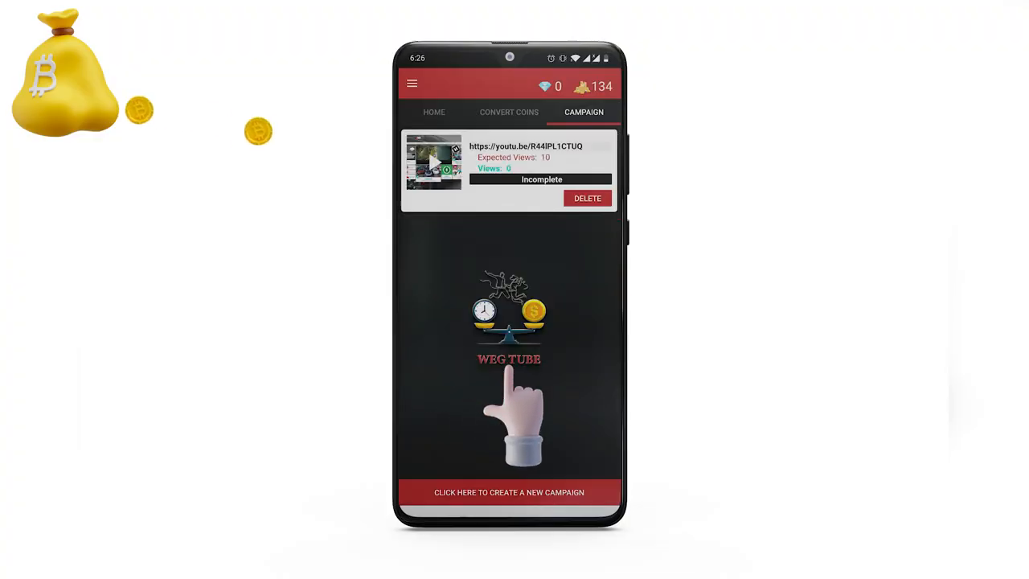